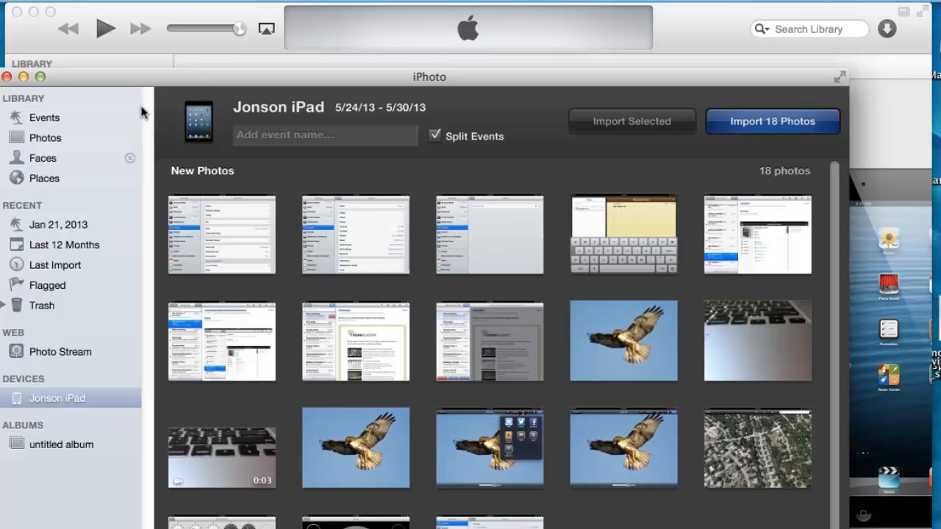
- Close iPhoto without importing the iPad's 18 new photos
click(773, 120)
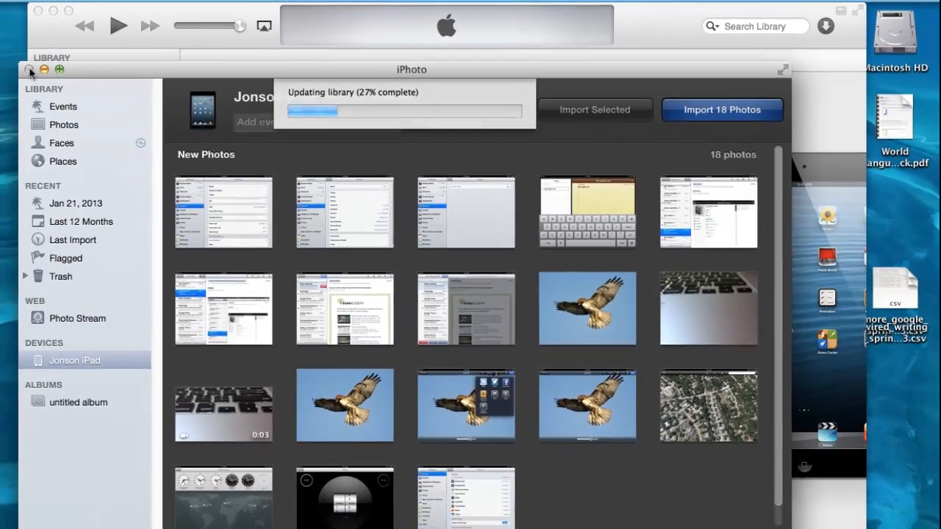
- Select the iPad under Devices and choose 'Set up as new iPad'
click(30, 69)
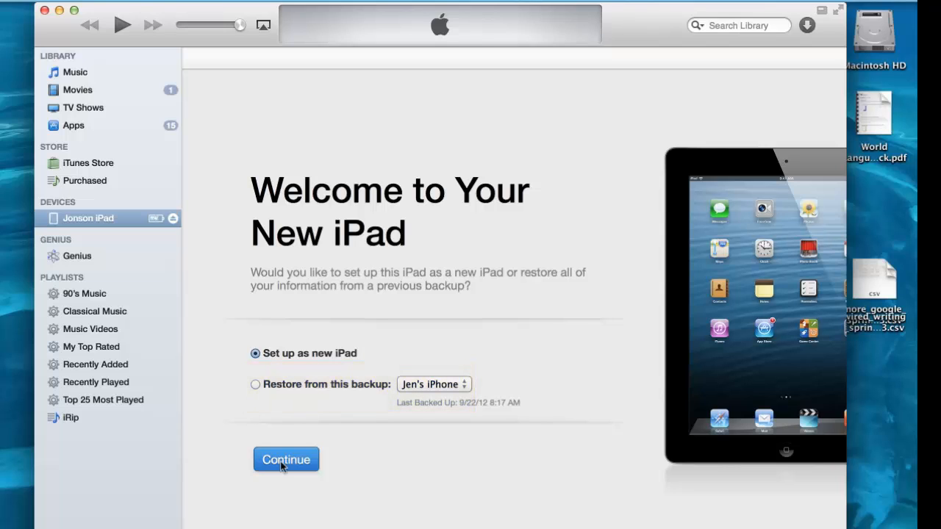
click(286, 458)
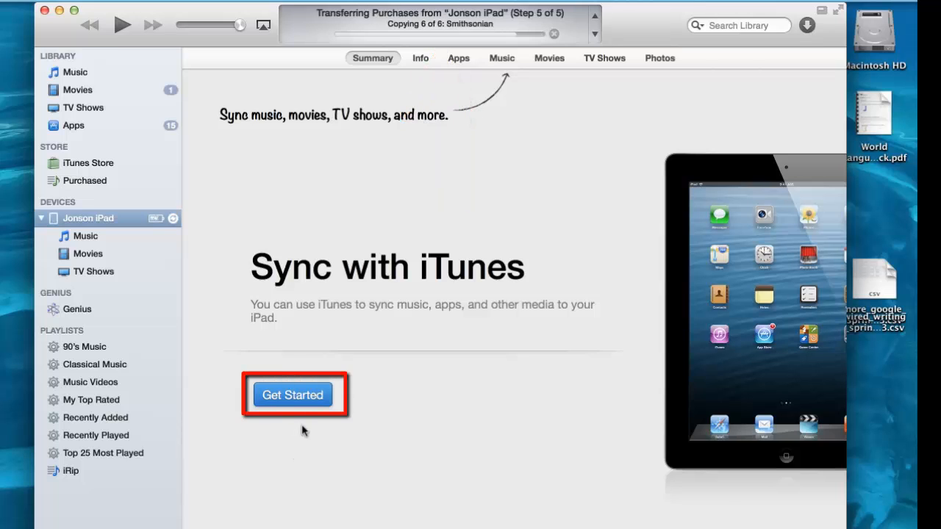
- Click Get Started to reach the iPad's Summary page with backups
click(293, 395)
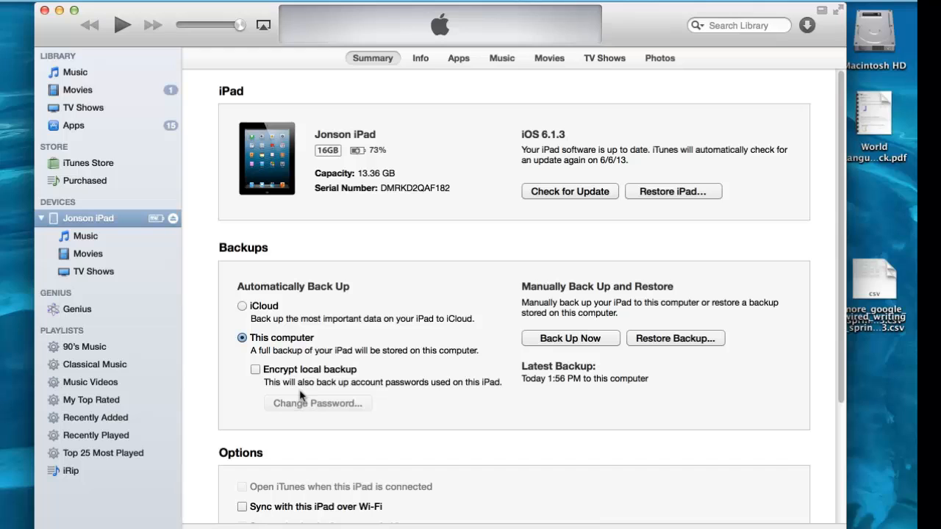
mouse_move(674, 338)
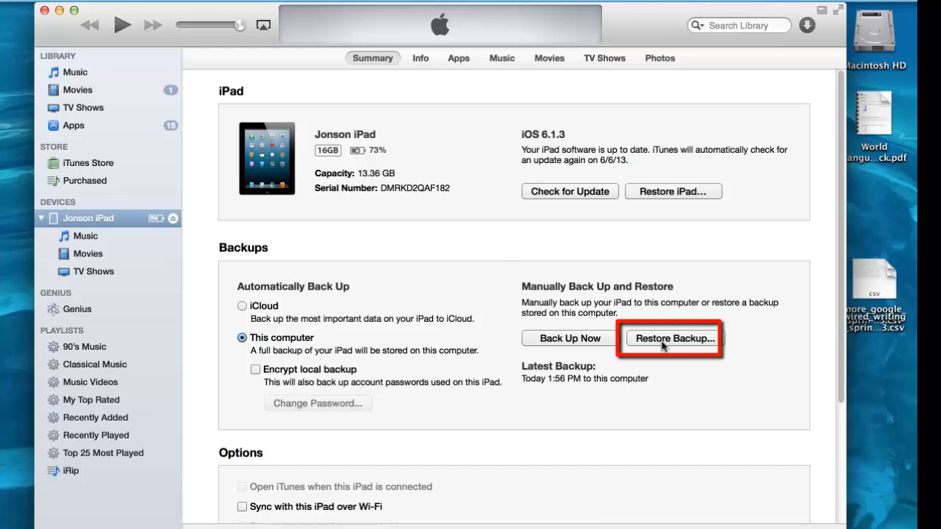
click(674, 338)
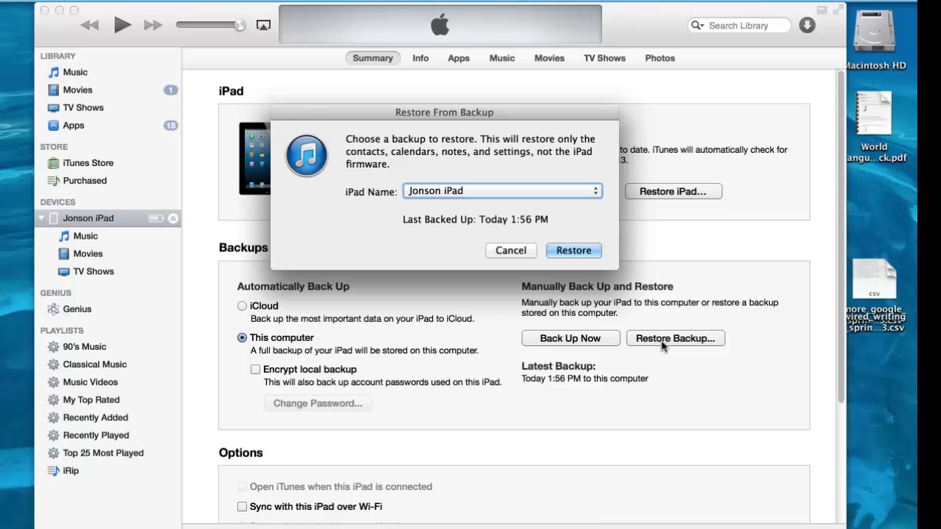
mouse_move(590, 203)
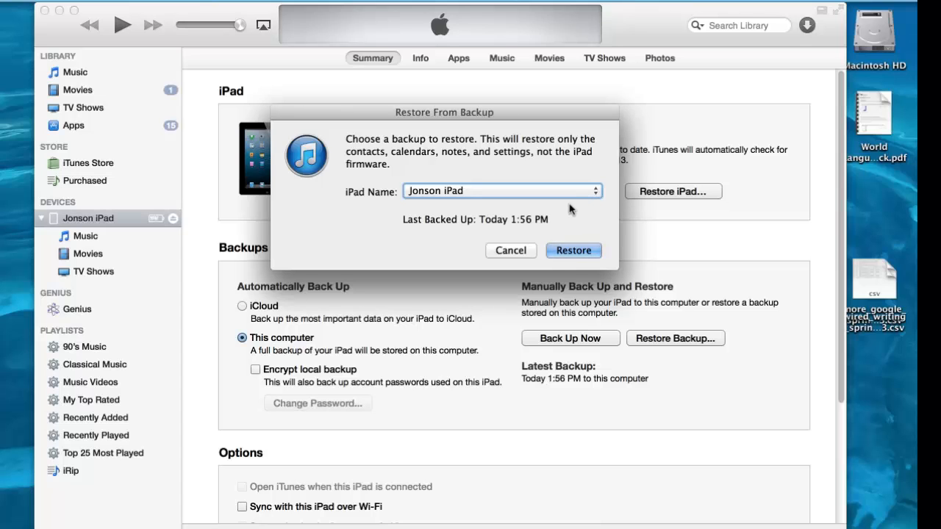
click(510, 251)
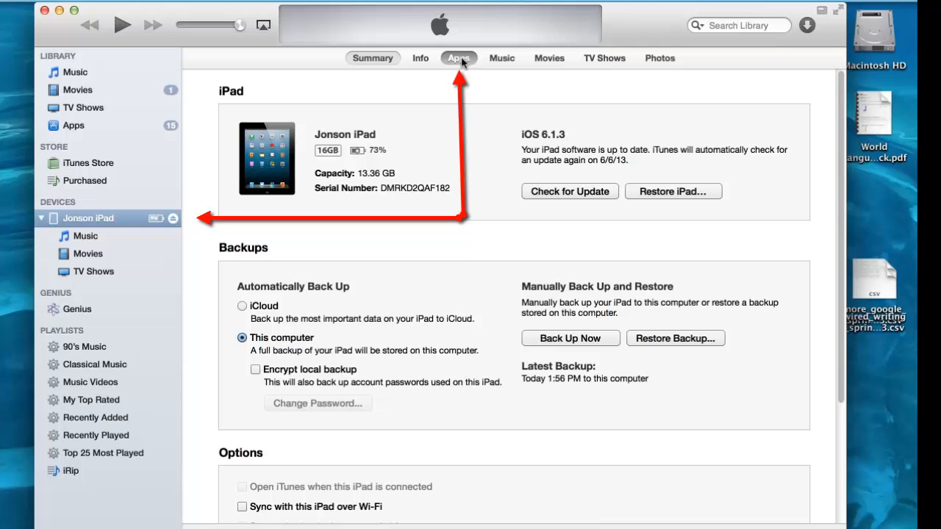
- Browse the Apps page and Google Earth's File Sharing documents
click(458, 58)
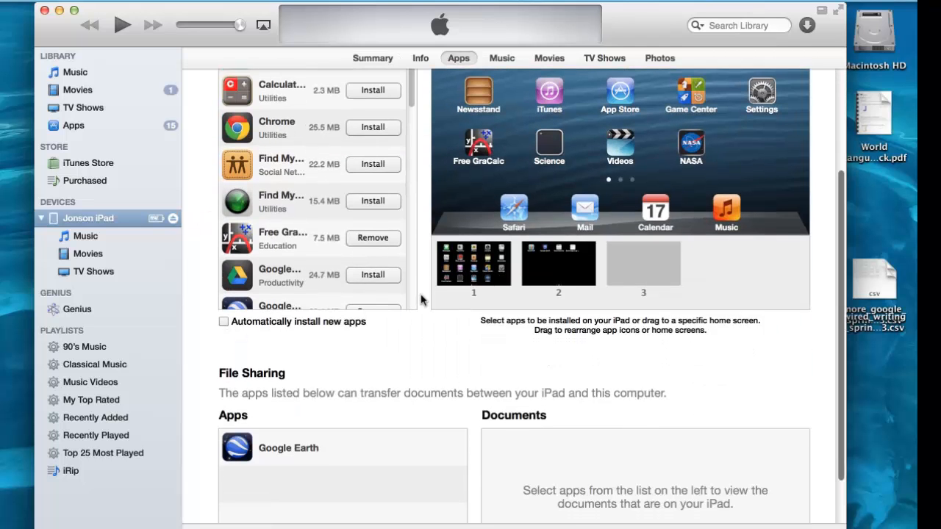
scroll(down, 3)
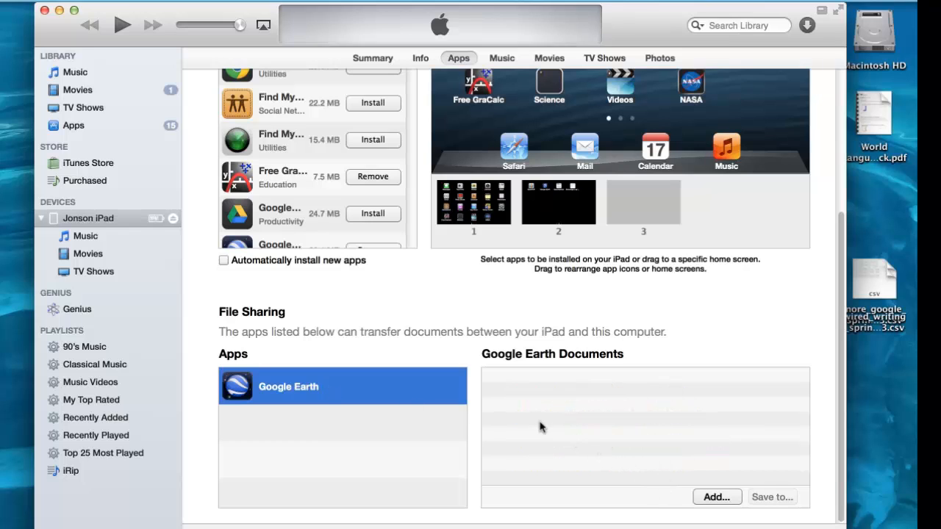
mouse_move(451, 396)
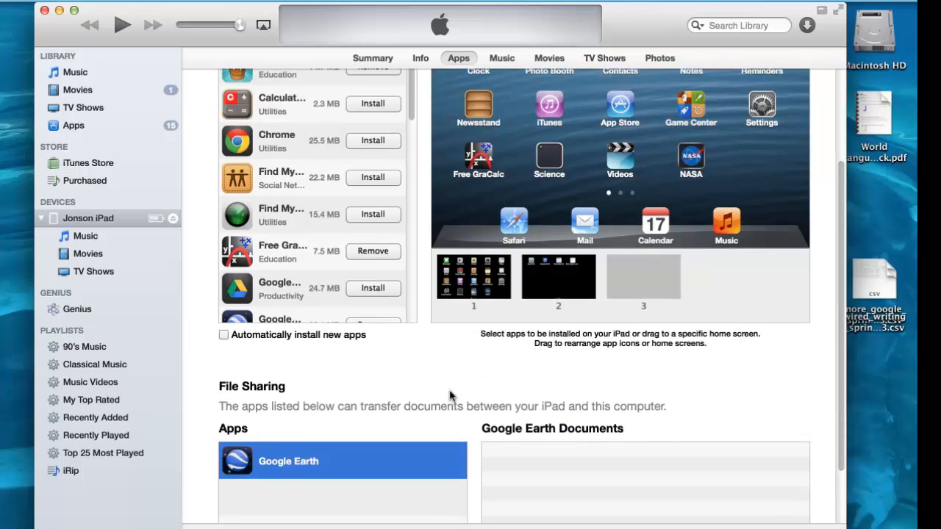
scroll(up, 3)
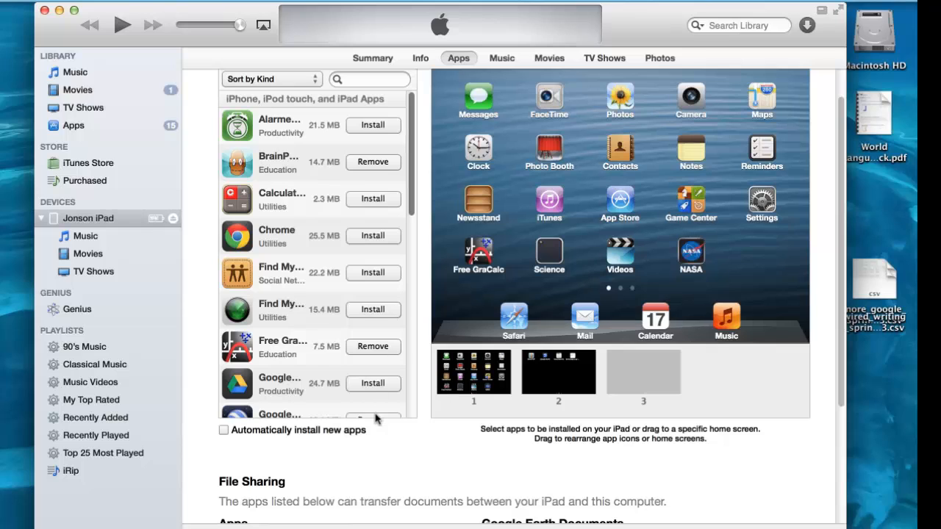
scroll(down, 3)
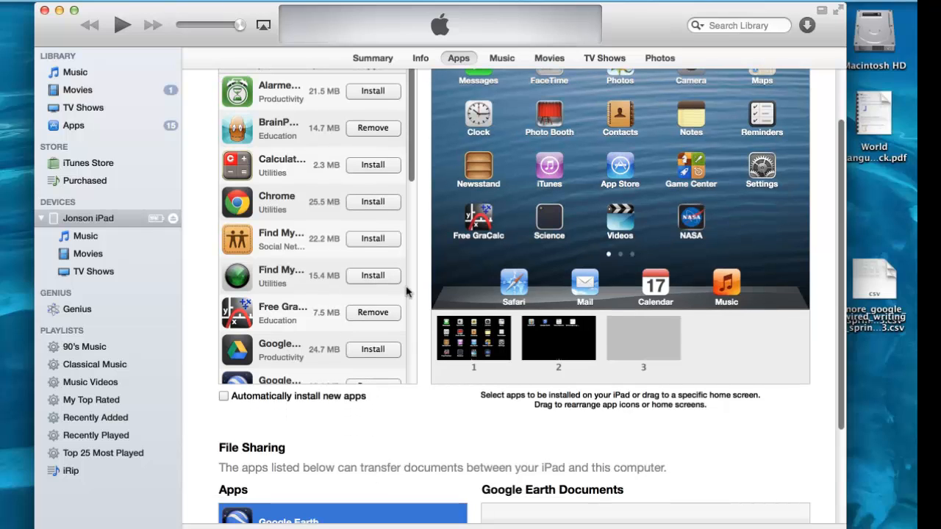
scroll(down, 3)
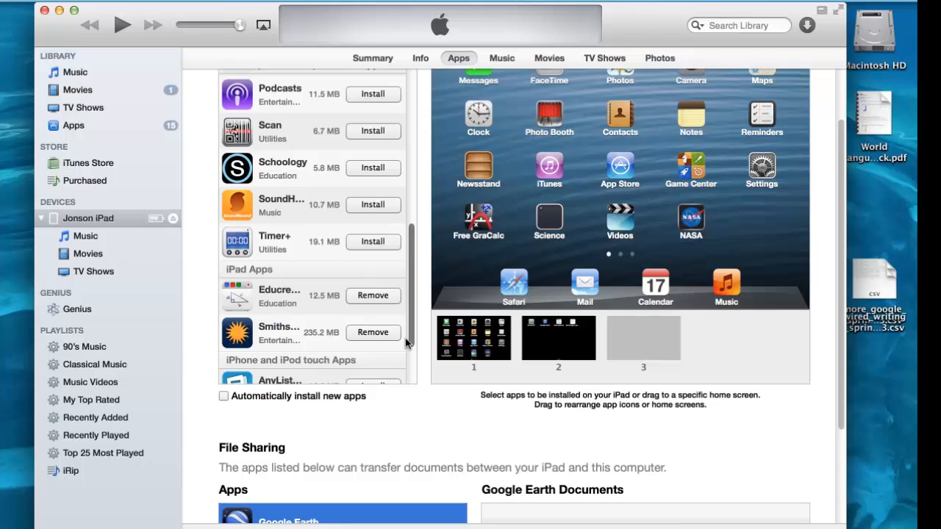
scroll(down, 3)
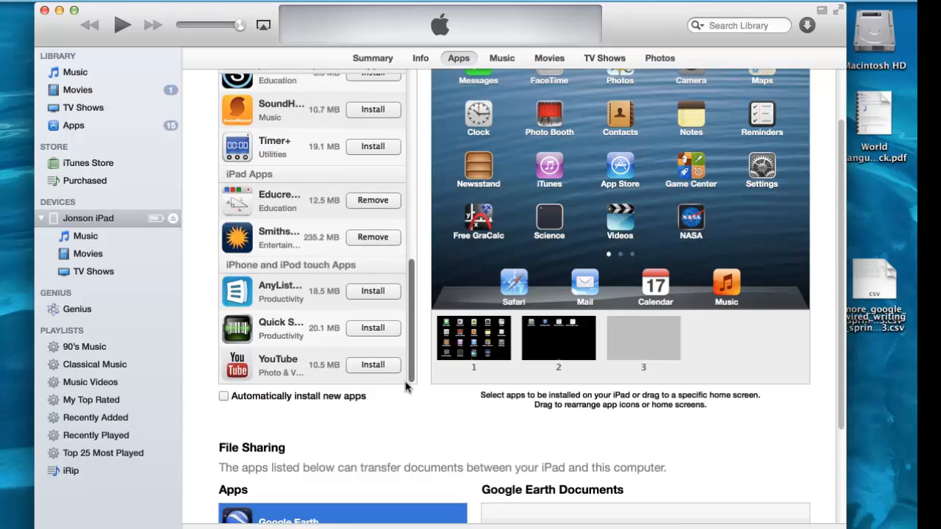
scroll(up, 3)
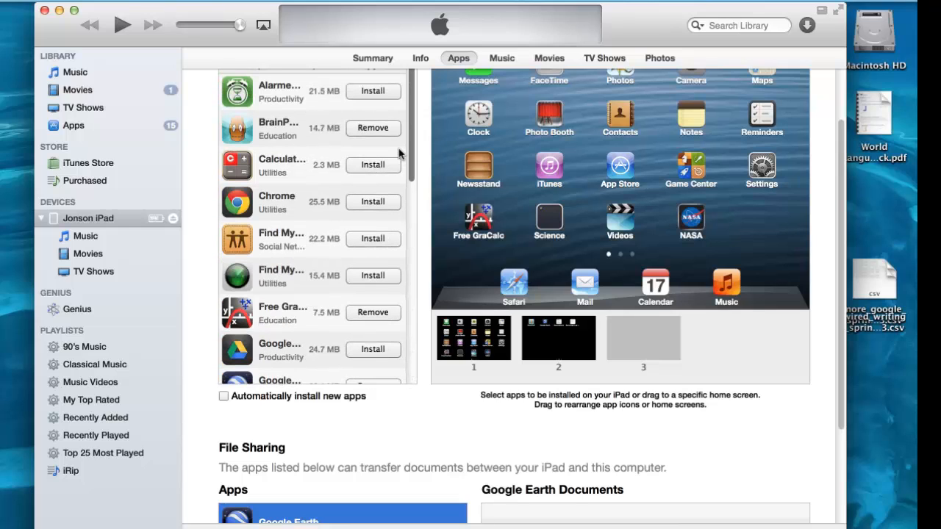
scroll(down, 3)
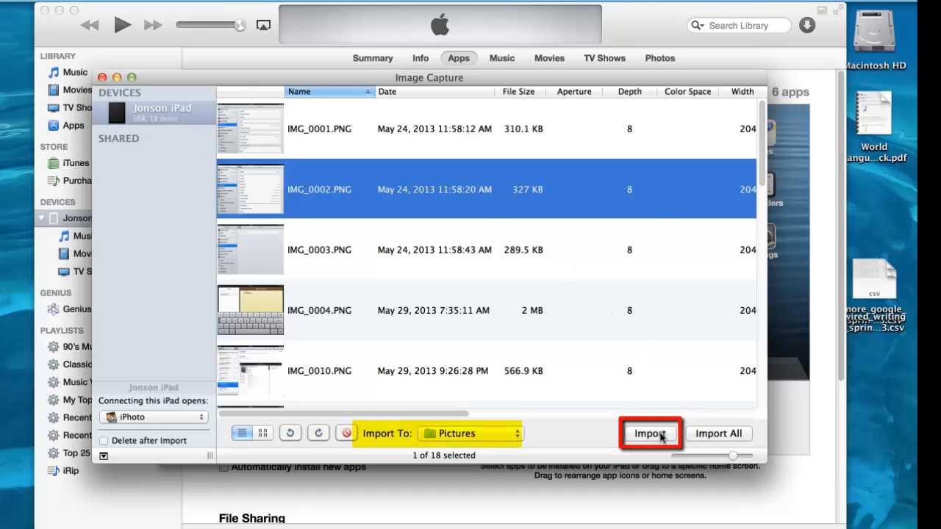
- Import IMG_0002.PNG from the iPad into the Pictures folder
click(650, 433)
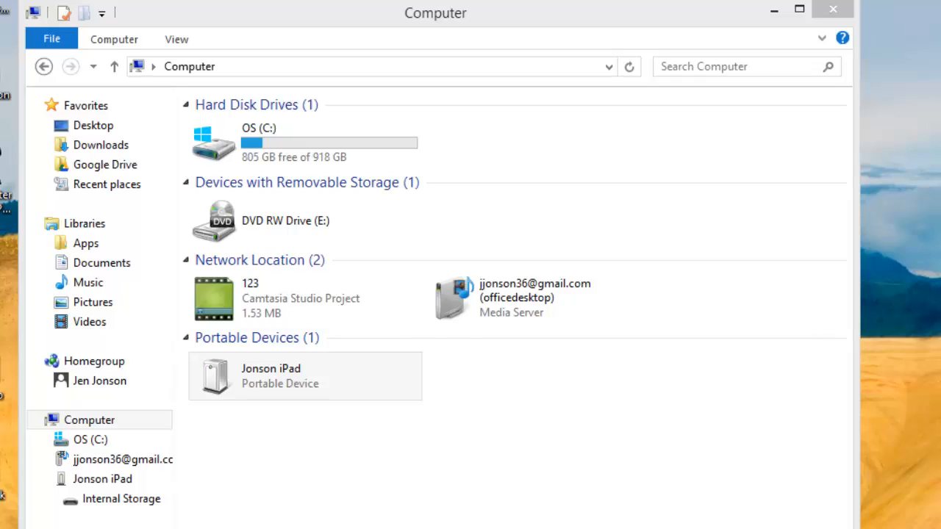
- Open Jonson iPad under Portable Devices to show its Internal Storage
click(304, 376)
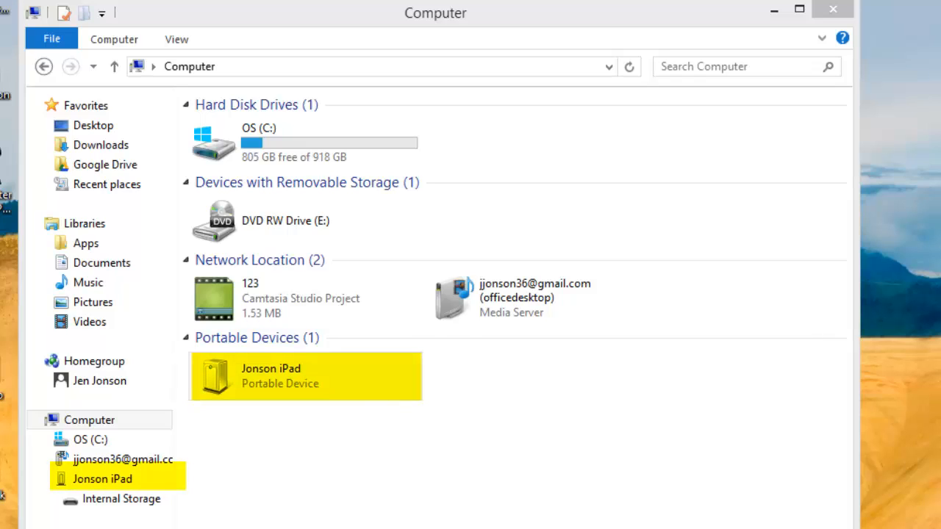
click(280, 386)
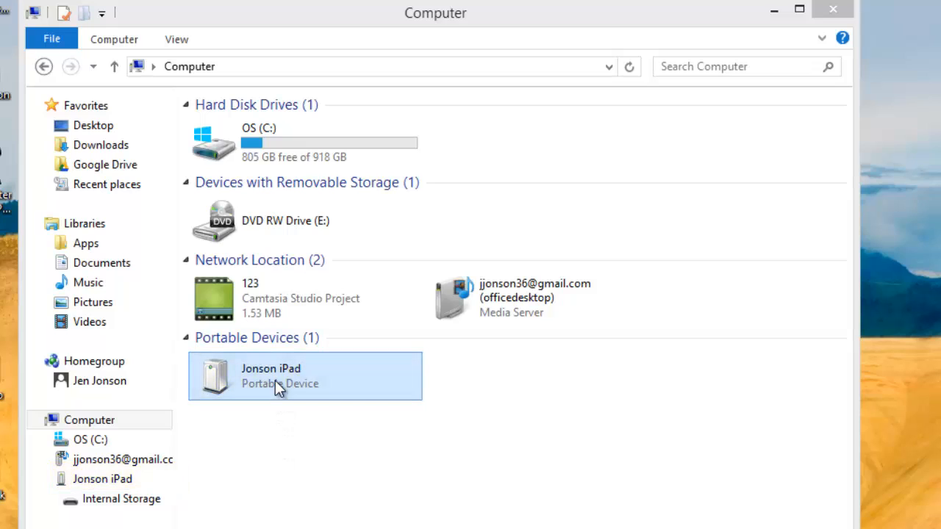
double_click(304, 376)
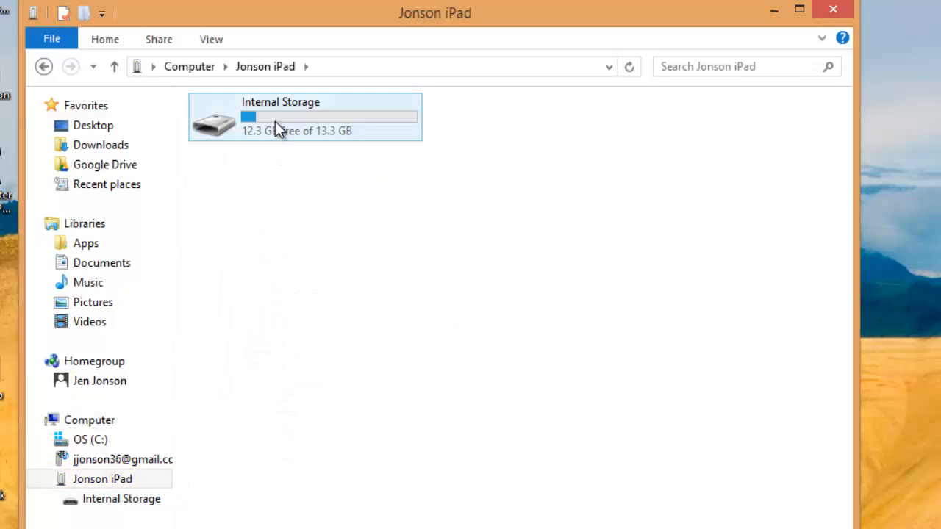